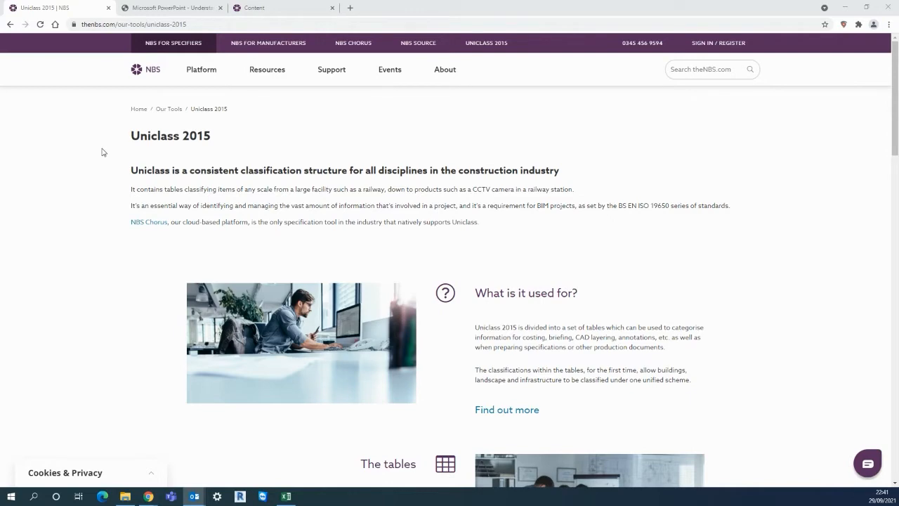
mouse_move(184, 184)
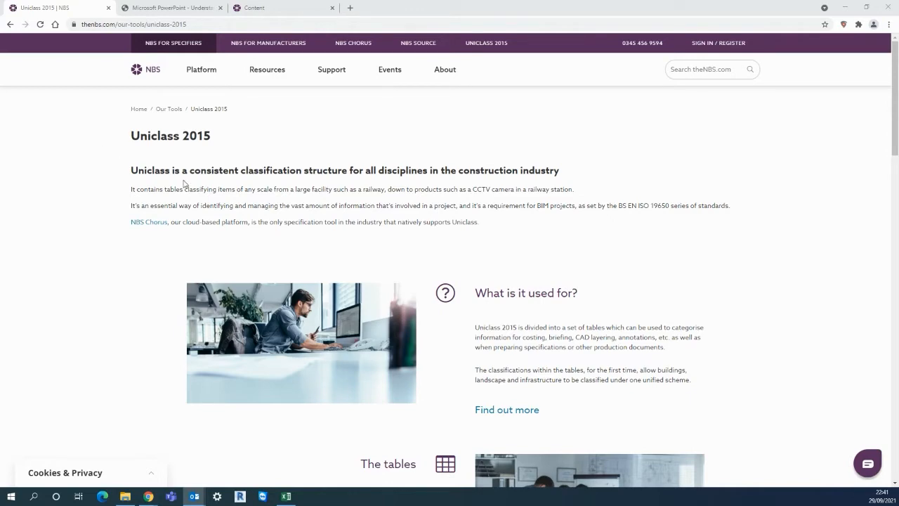
Scroll the Uniclass 2015 page down to 'The tables' section and 'Download the tables' link
scroll("down", 3)
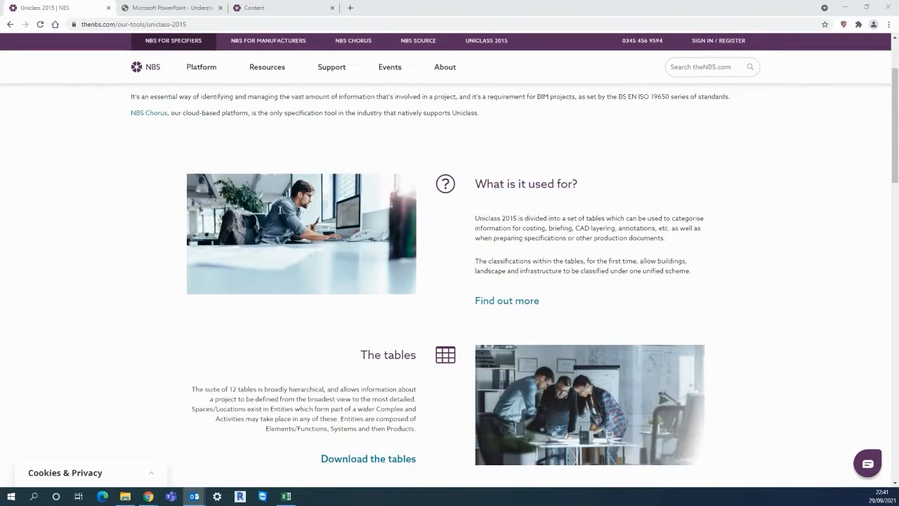
scroll("down", 3)
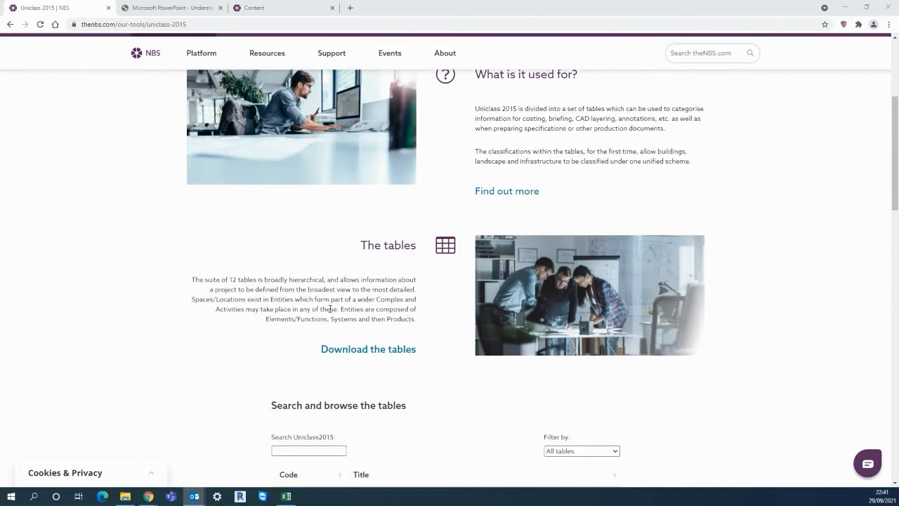
mouse_move(345, 354)
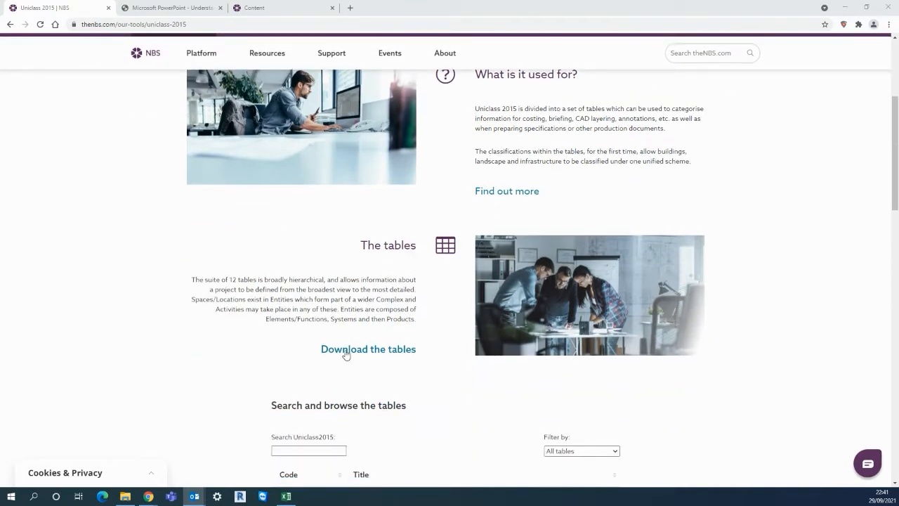
Open the 'Download the tables' dialog listing each Uniclass 2015 table with revision PDFs
left_click(368, 349)
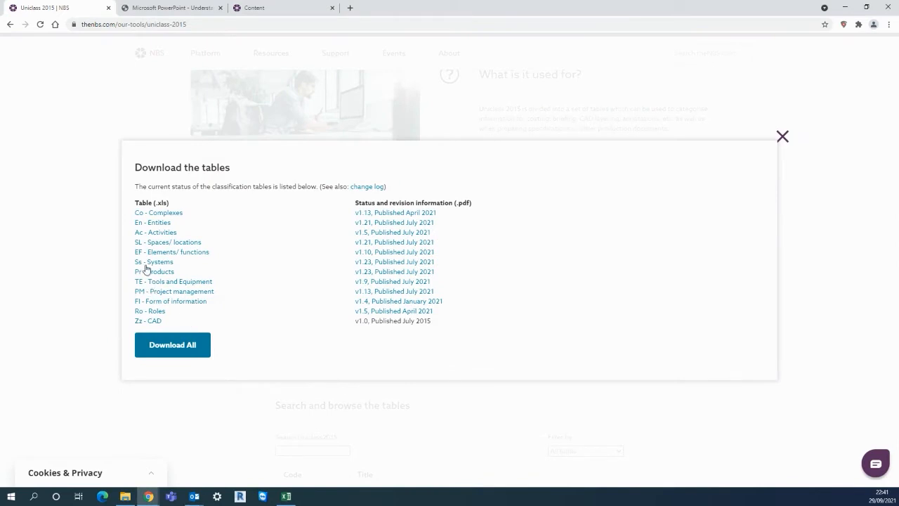
mouse_move(160, 267)
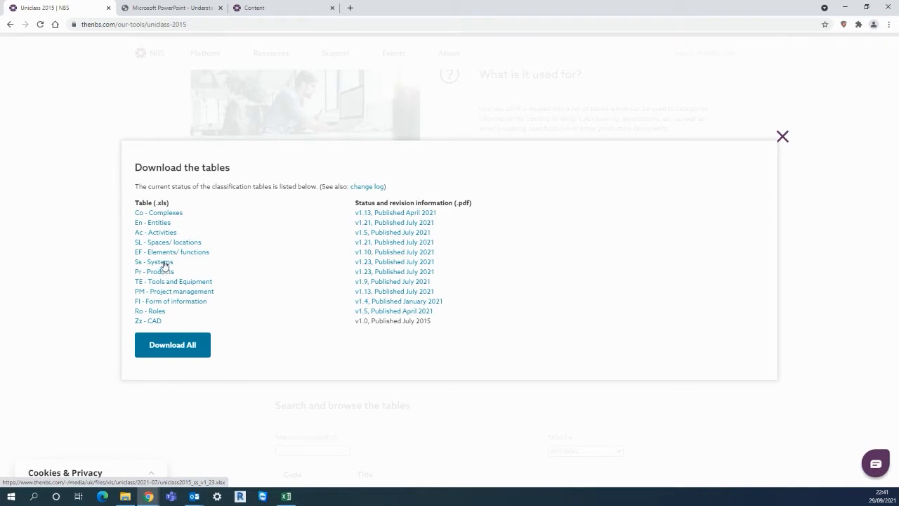
mouse_move(219, 293)
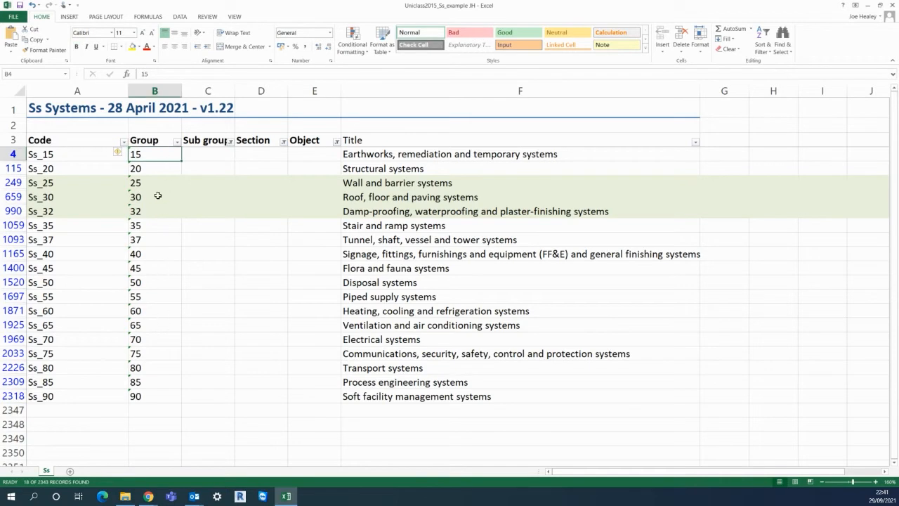
Filter the Ss Systems table to also show Sub group and Section rows
left_click(229, 142)
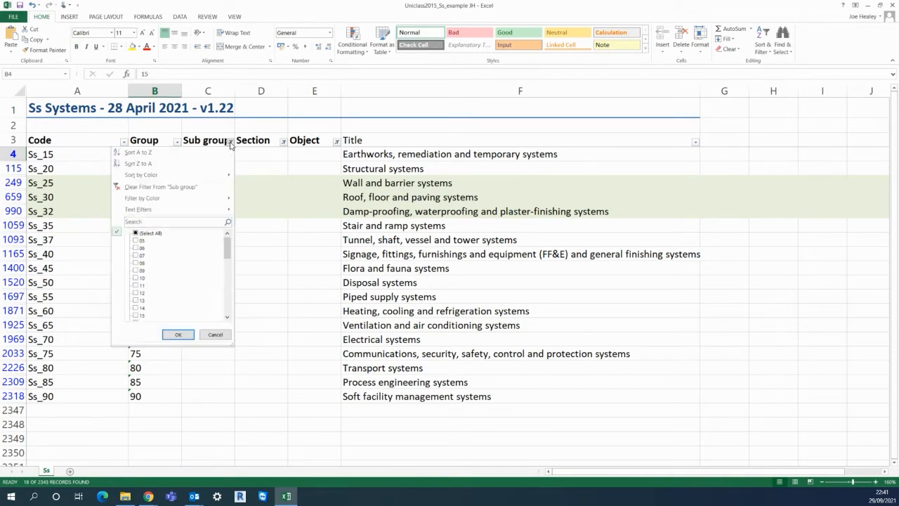
left_click(178, 334)
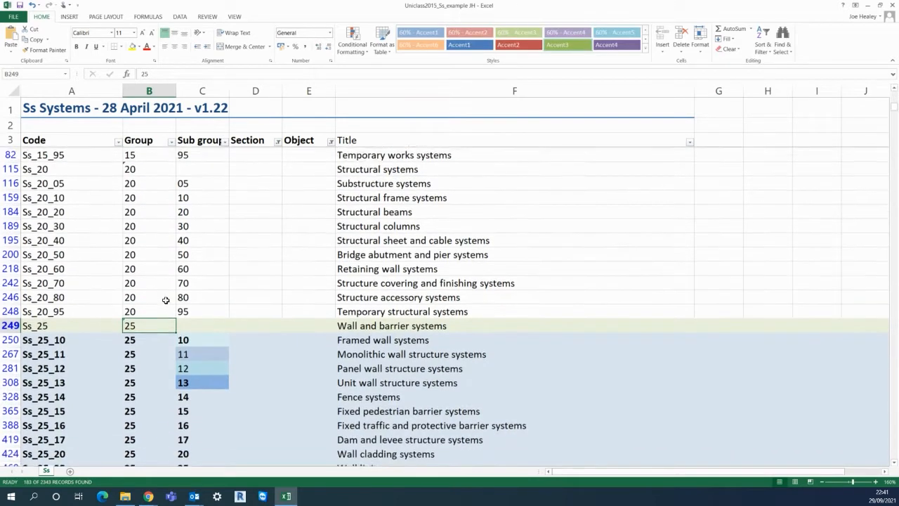
scroll("down", 3)
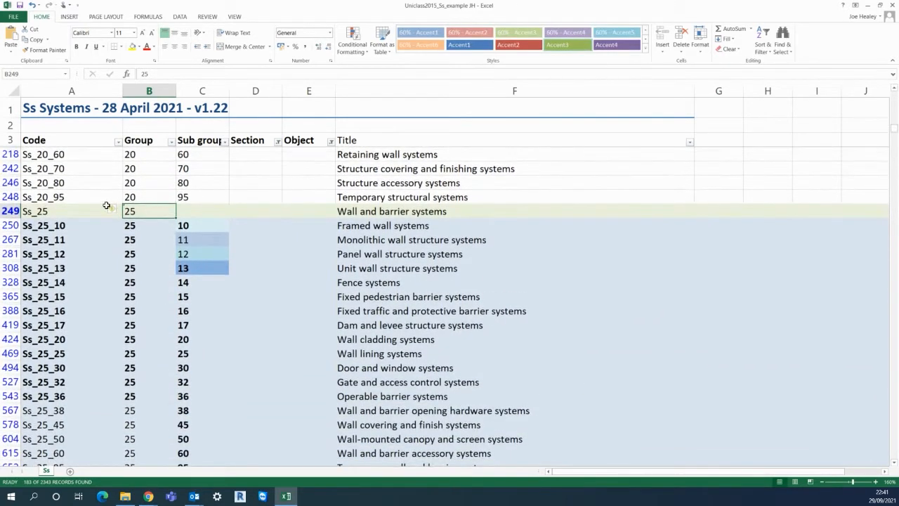
left_click(277, 141)
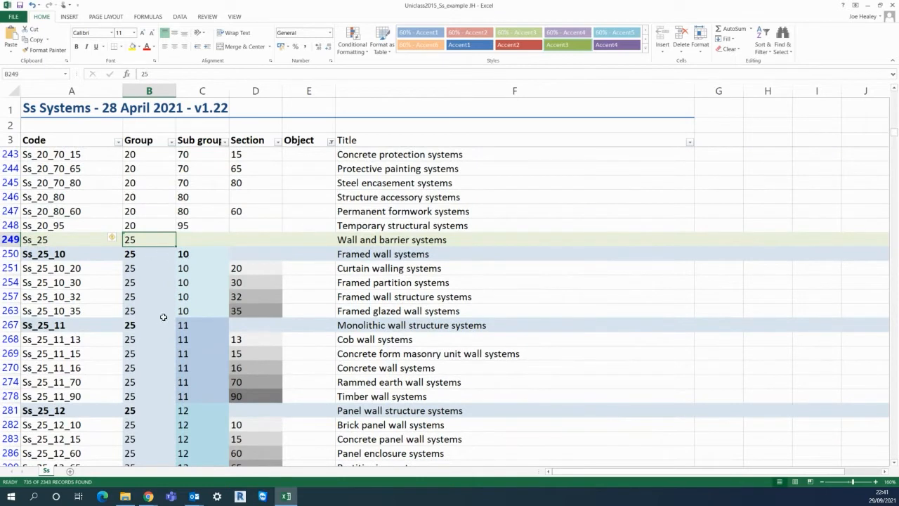
mouse_move(343, 327)
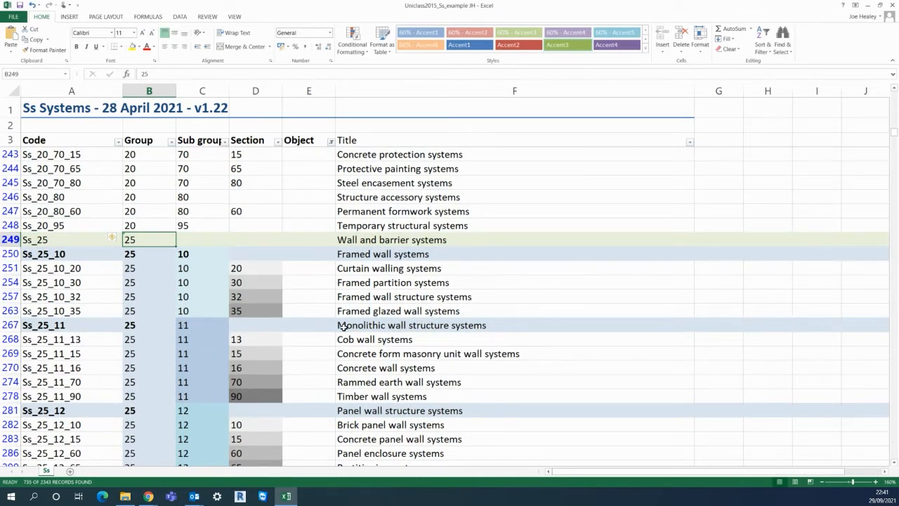
Highlight the Wall and barrier systems group, then bring up the Uniclass slide examples
left_click(515, 240)
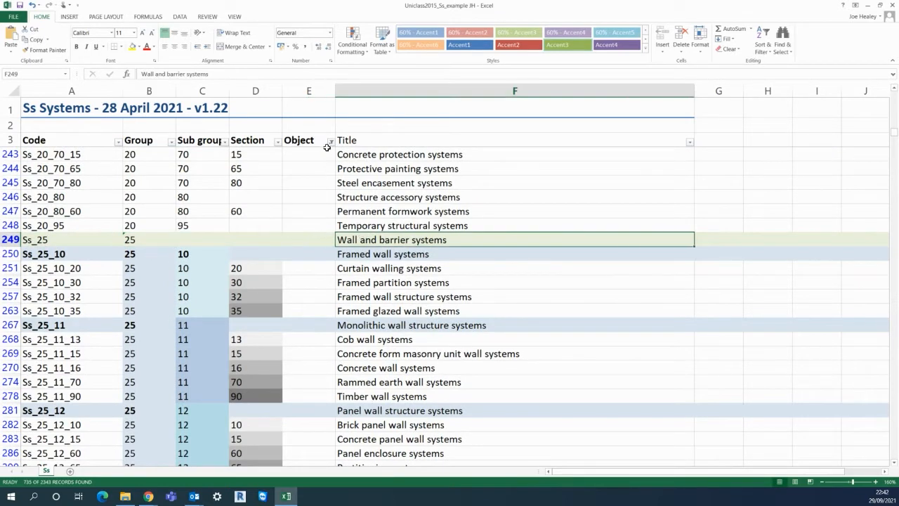
left_click(330, 140)
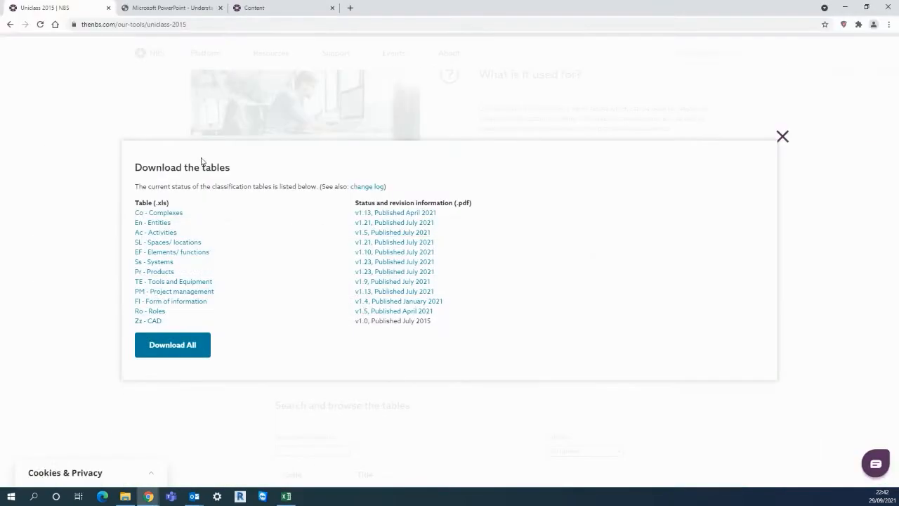
left_click(171, 8)
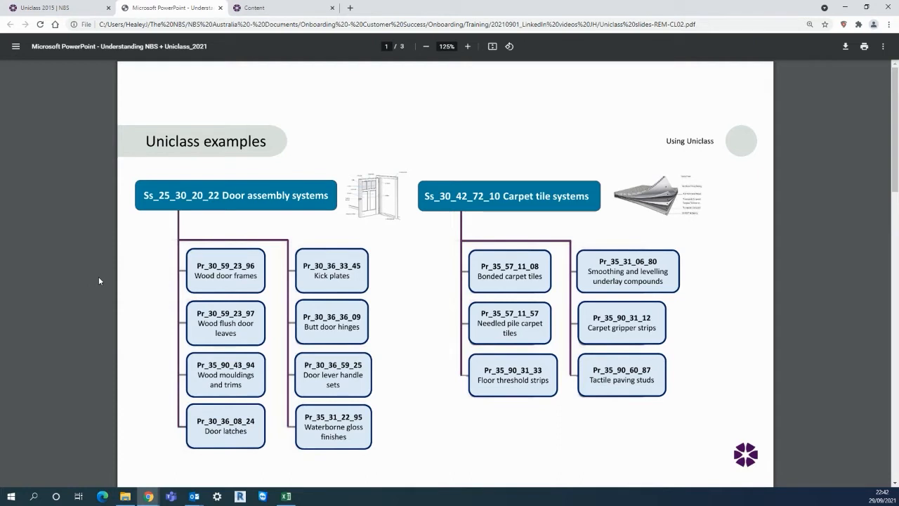
mouse_move(235, 274)
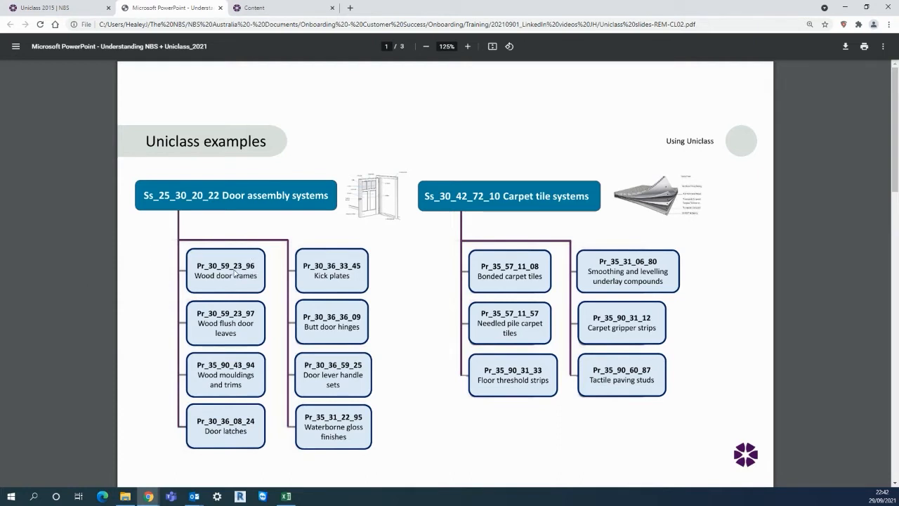
mouse_move(334, 322)
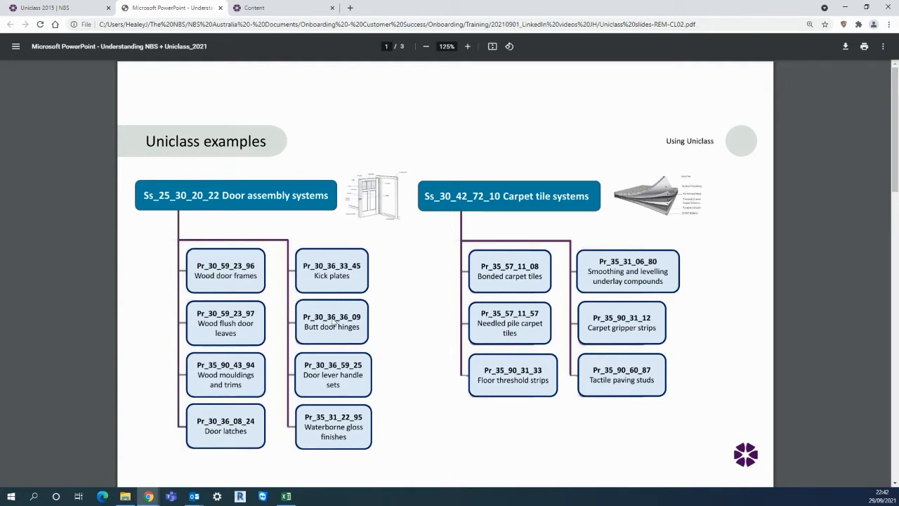
mouse_move(349, 369)
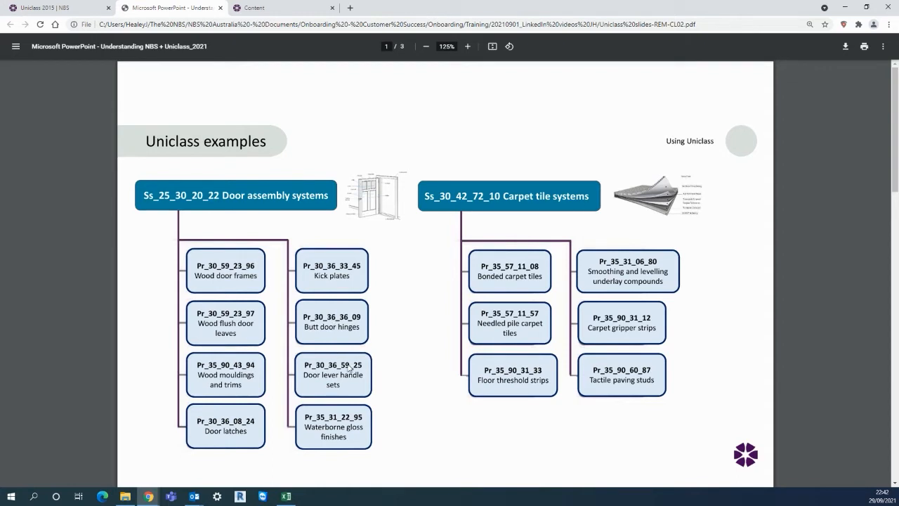
mouse_move(375, 232)
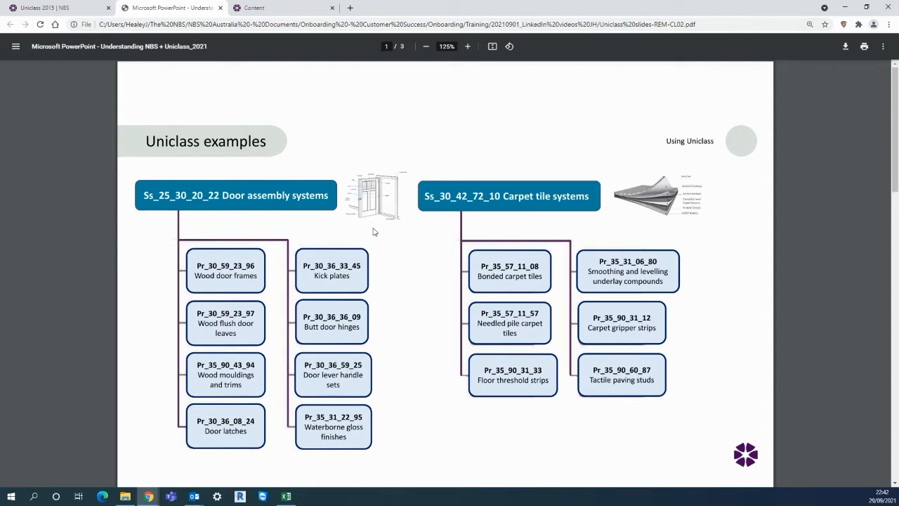
mouse_move(529, 220)
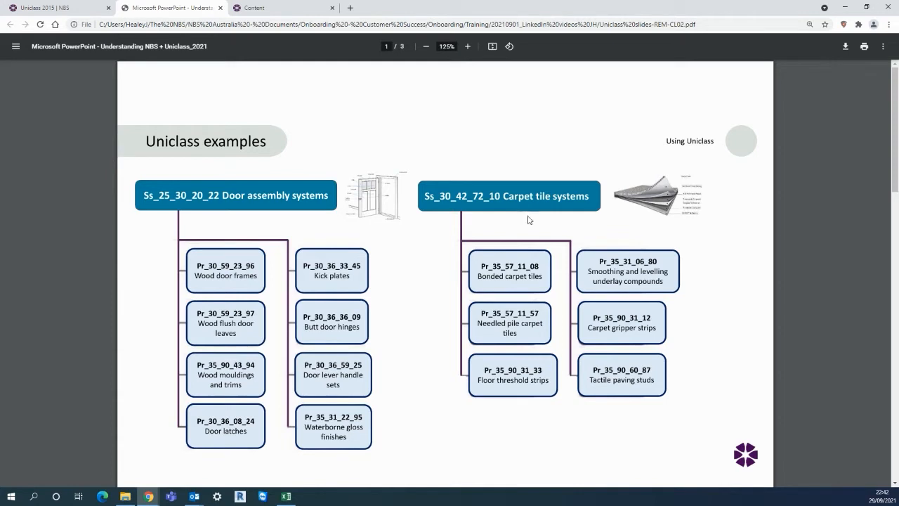
mouse_move(594, 275)
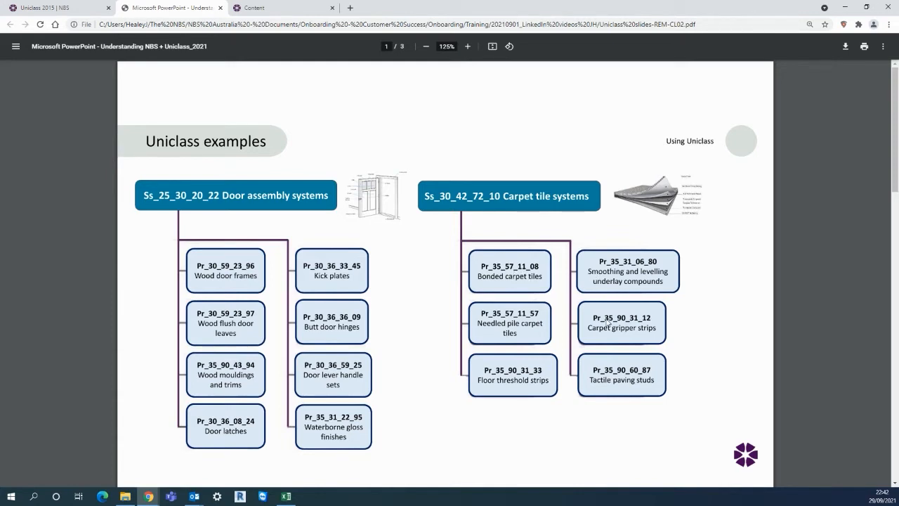
mouse_move(624, 371)
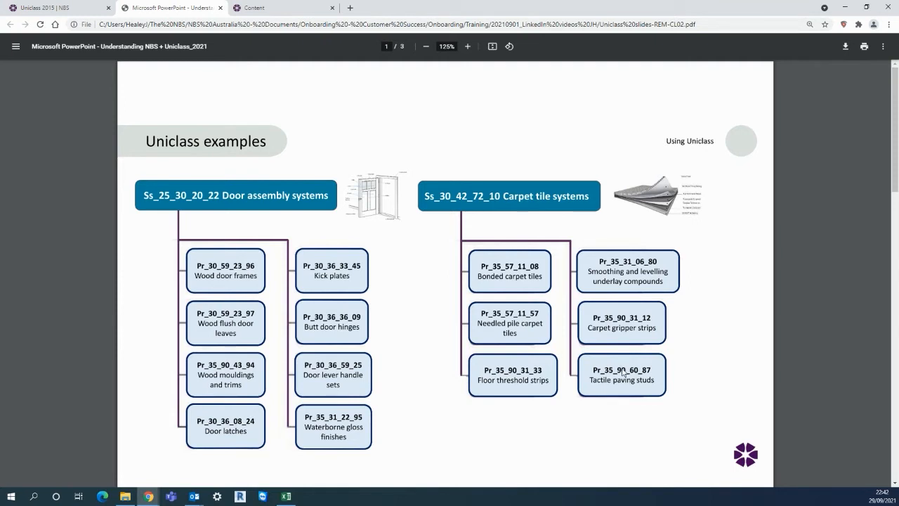
mouse_move(92, 255)
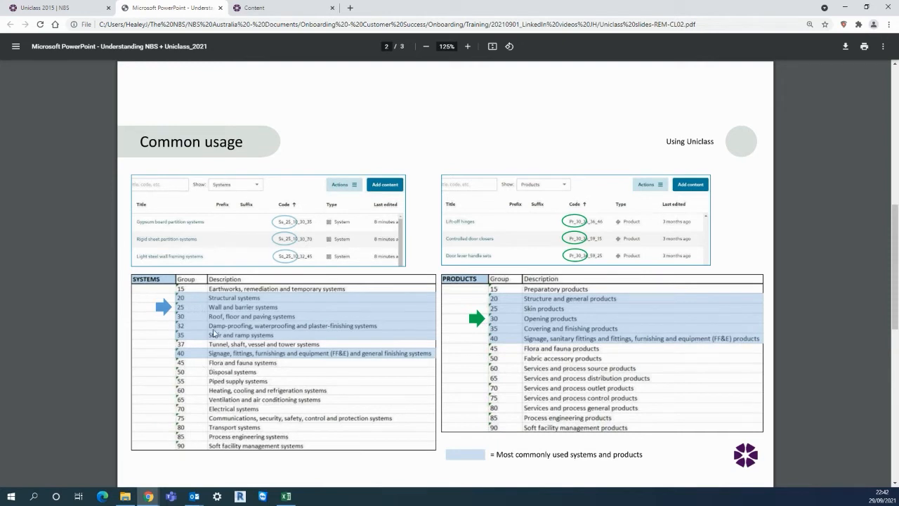
mouse_move(190, 302)
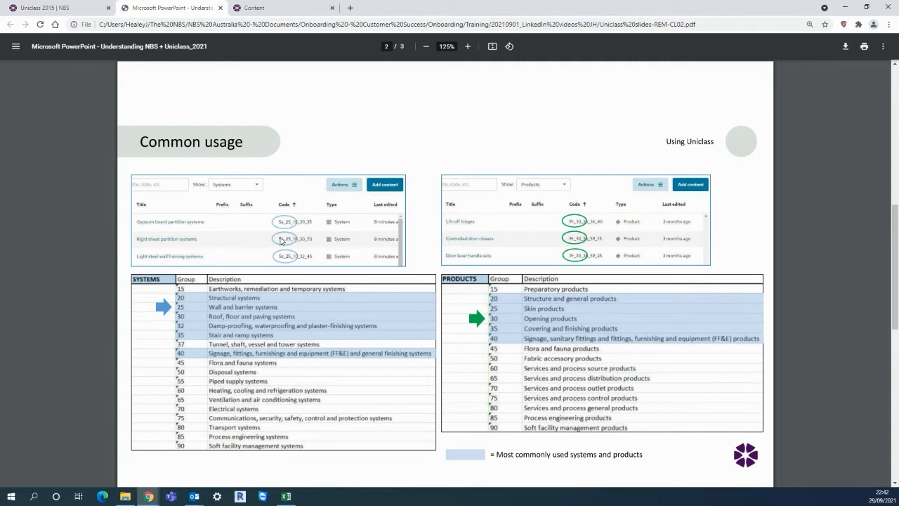
mouse_move(577, 244)
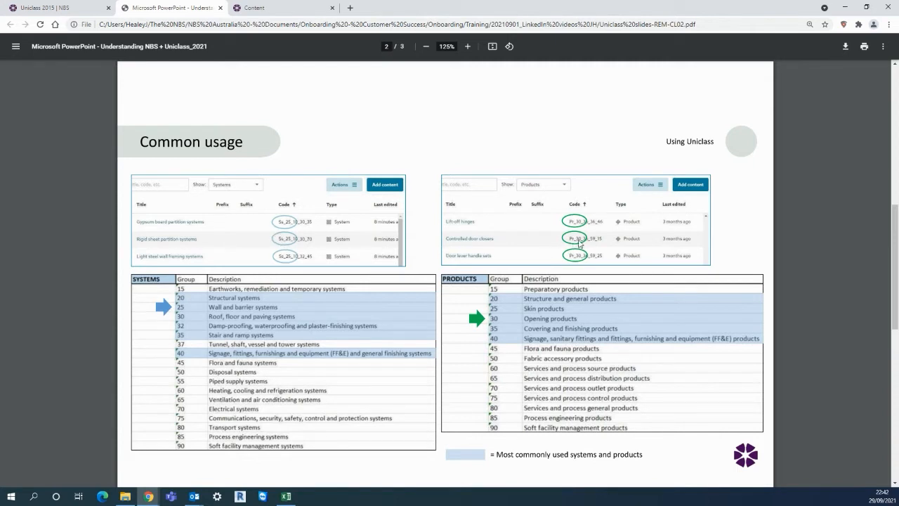
mouse_move(579, 245)
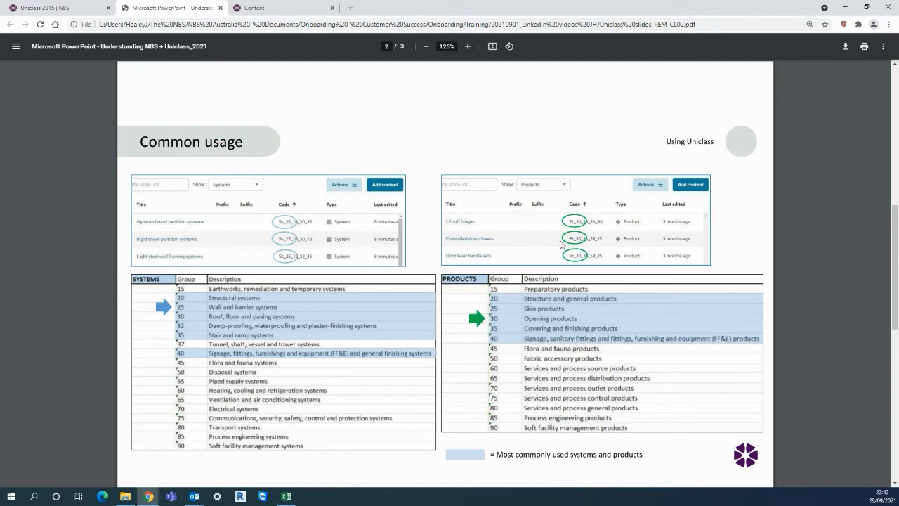
mouse_move(96, 269)
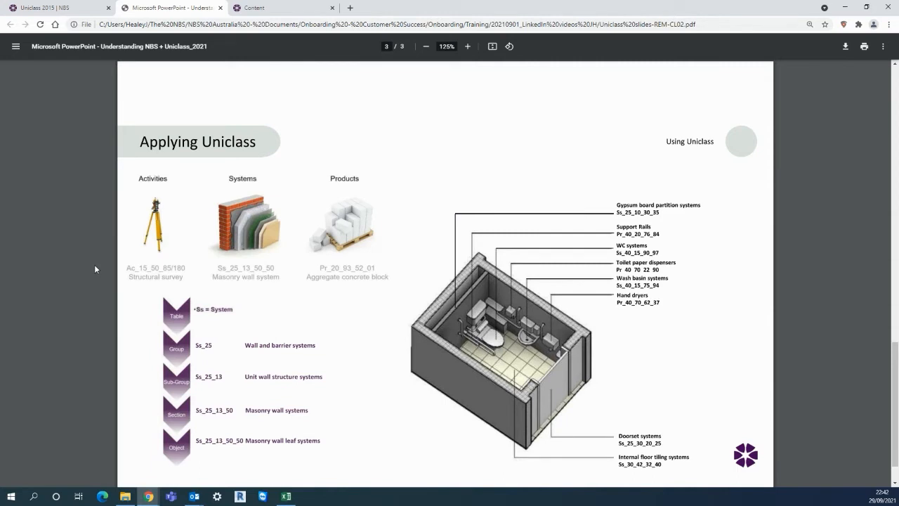
mouse_move(363, 346)
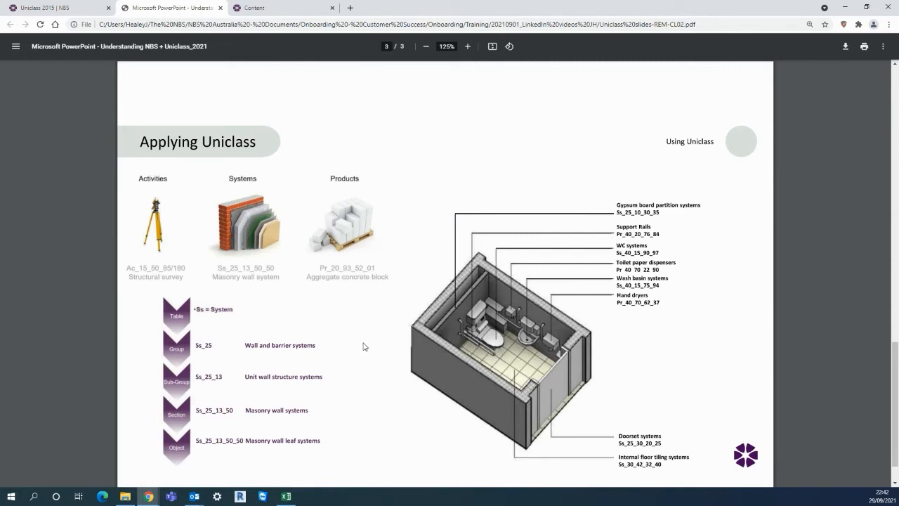
mouse_move(525, 311)
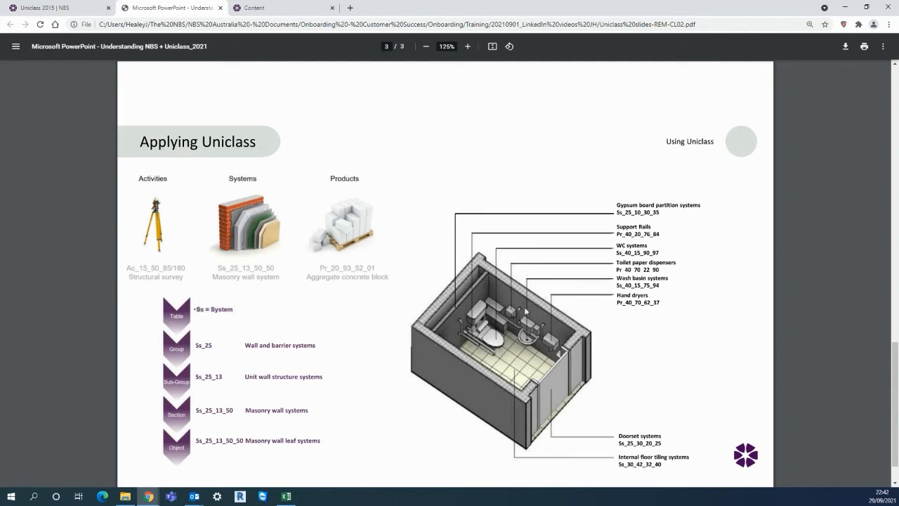
mouse_move(506, 307)
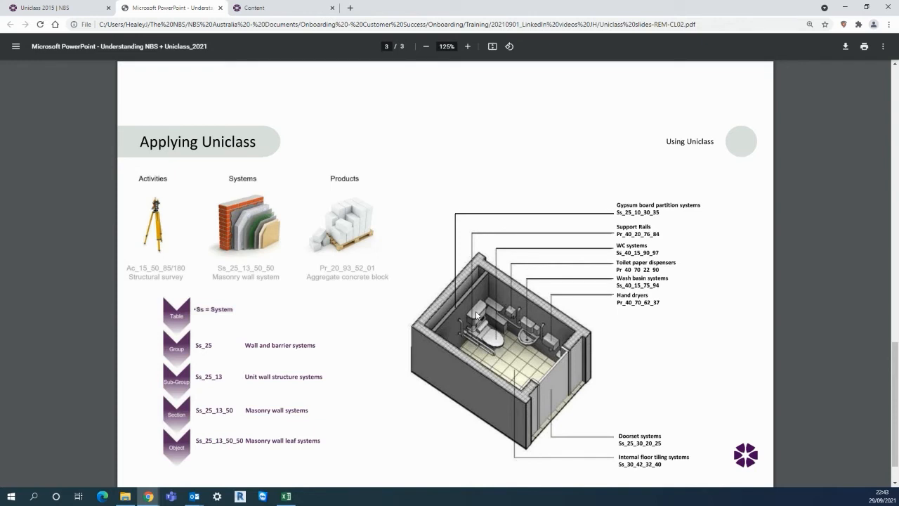
mouse_move(421, 312)
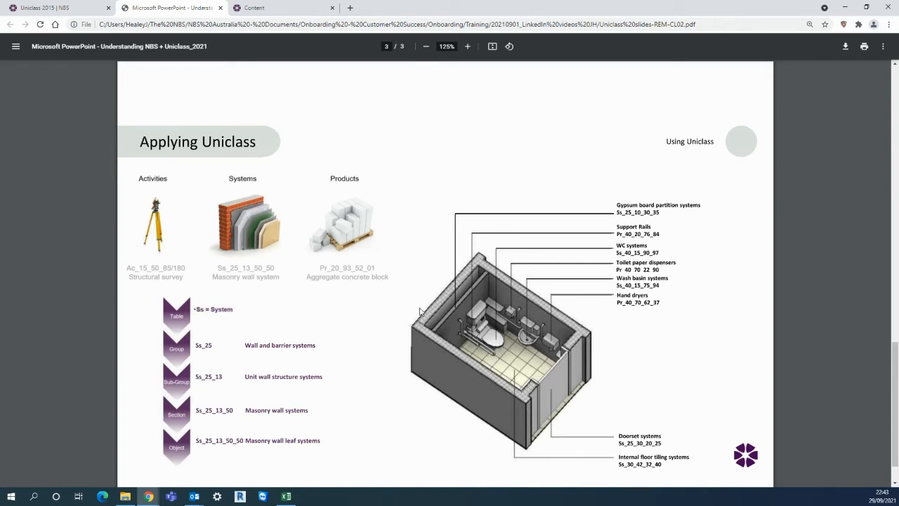
mouse_move(260, 282)
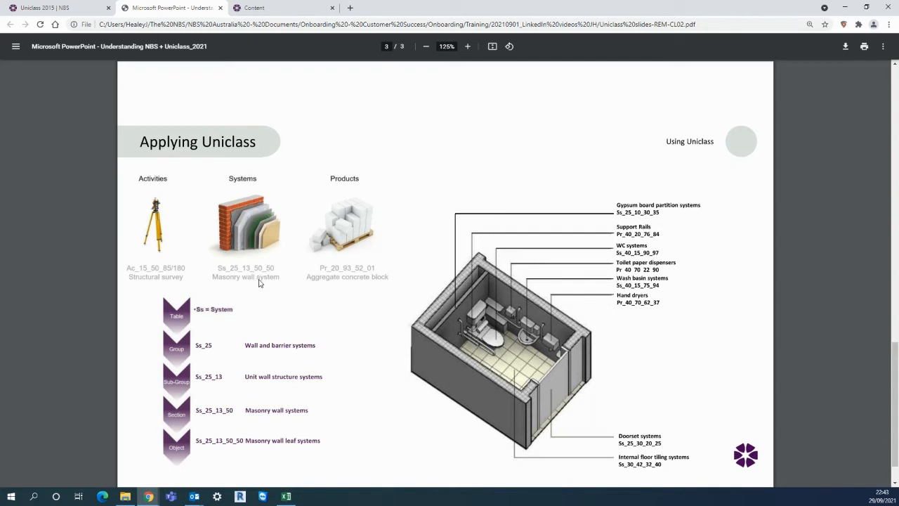
Switch to the NBS Chorus Architecture specification for 55 Beach Street
left_click(281, 8)
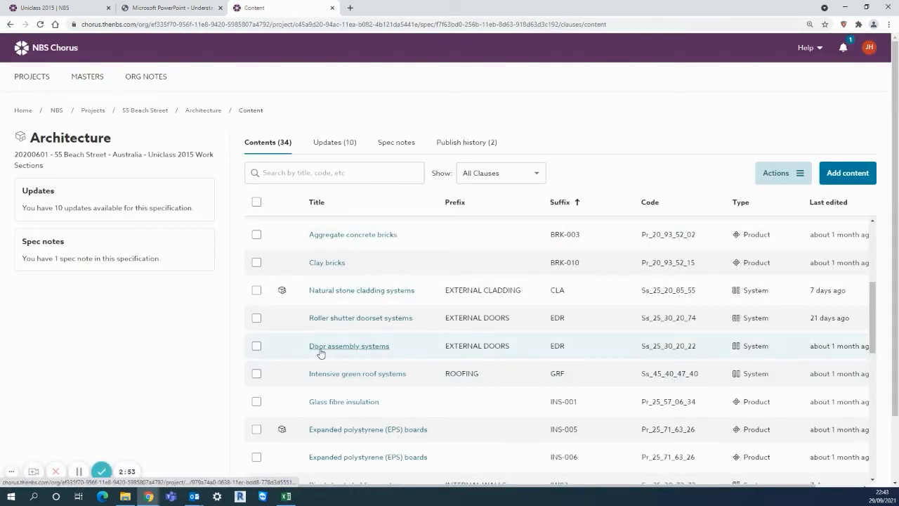
mouse_move(618, 329)
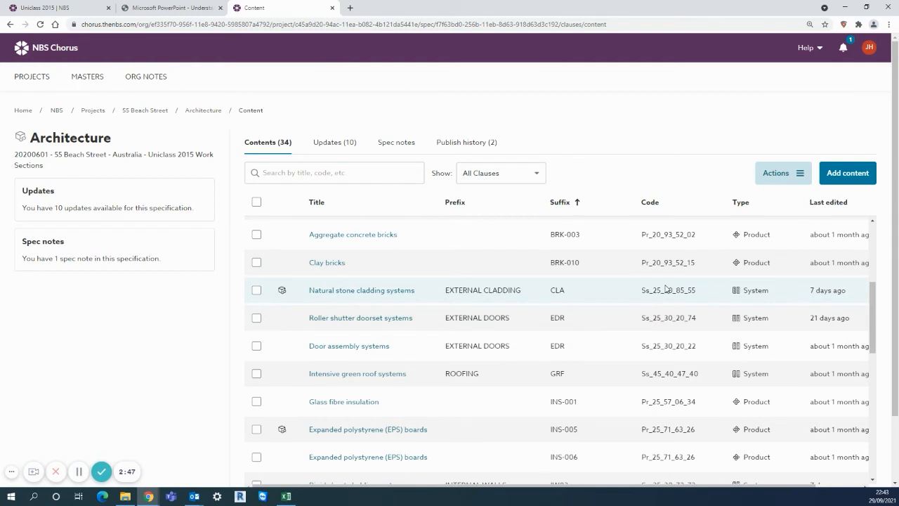
mouse_move(647, 266)
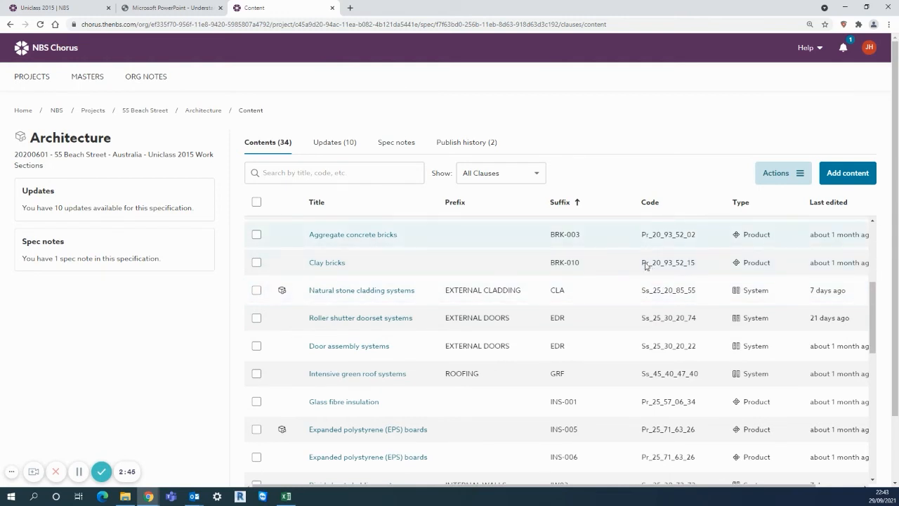
mouse_move(646, 317)
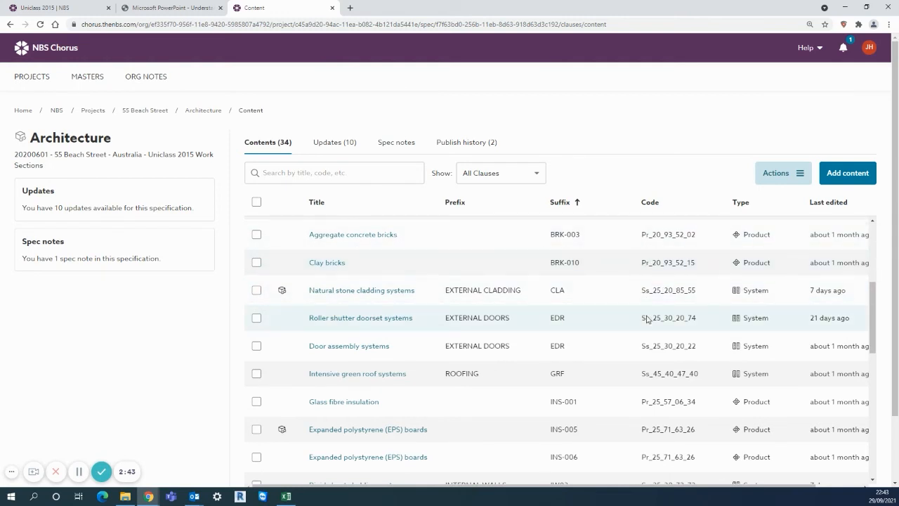
mouse_move(668, 318)
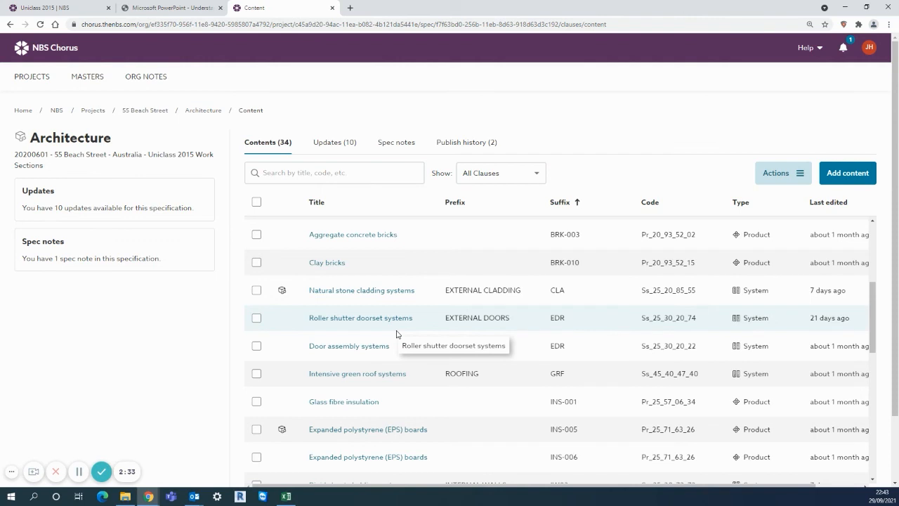
mouse_move(267, 320)
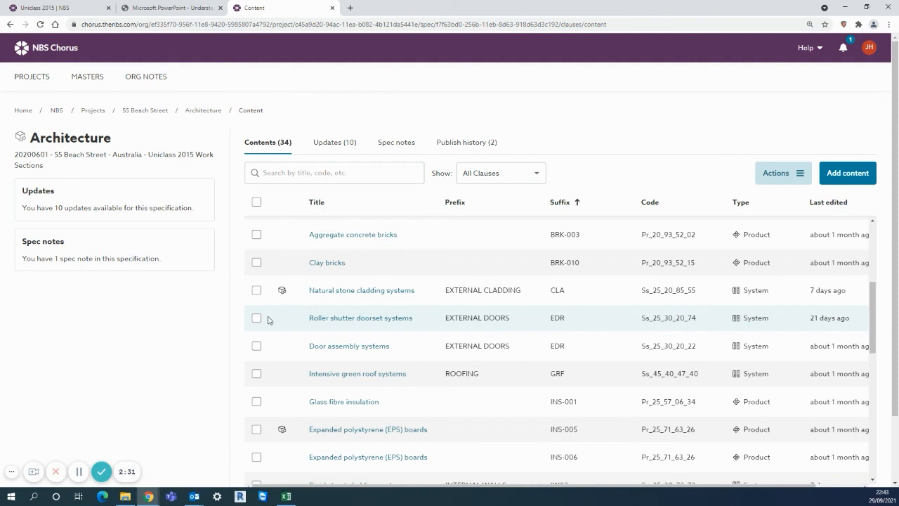
scroll("down", 3)
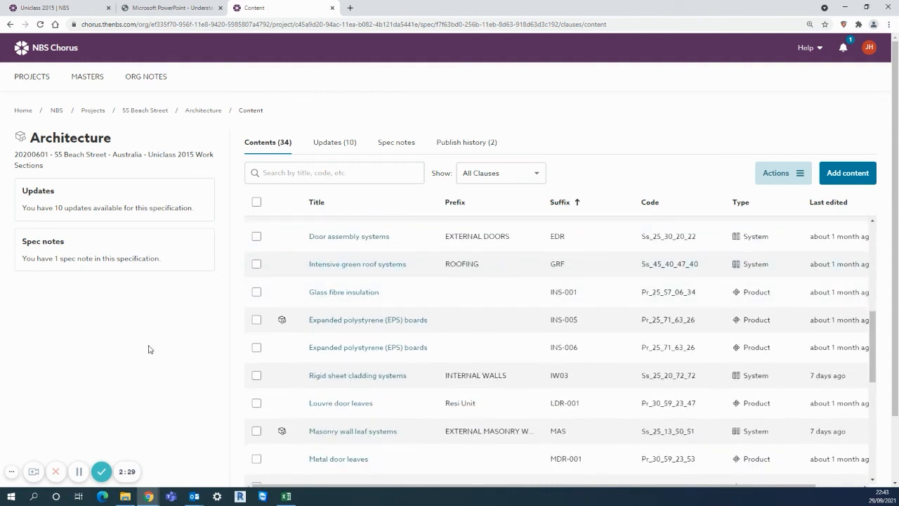